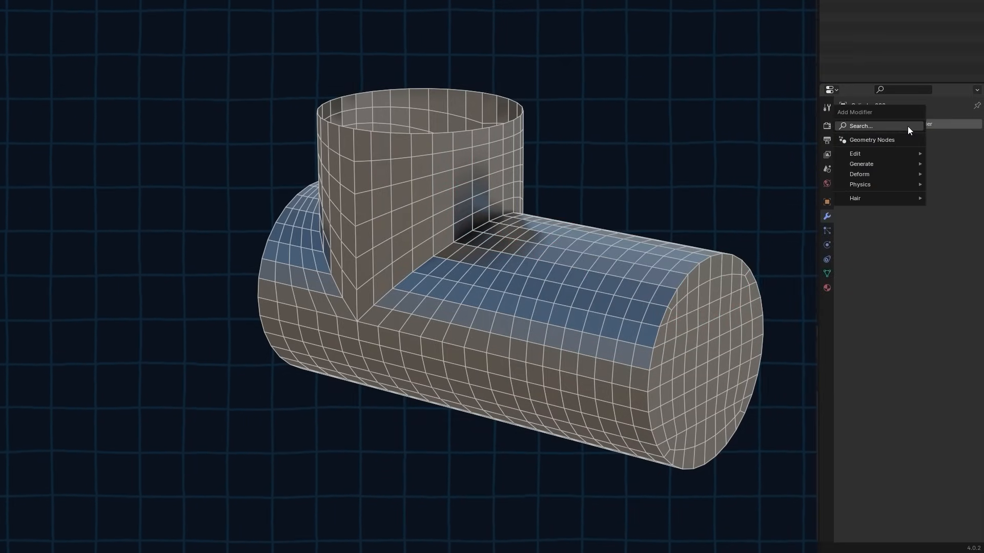
# Step: Look up the Subdivision Surface modifier in the Add Modifier search
pyautogui.click(860, 164)
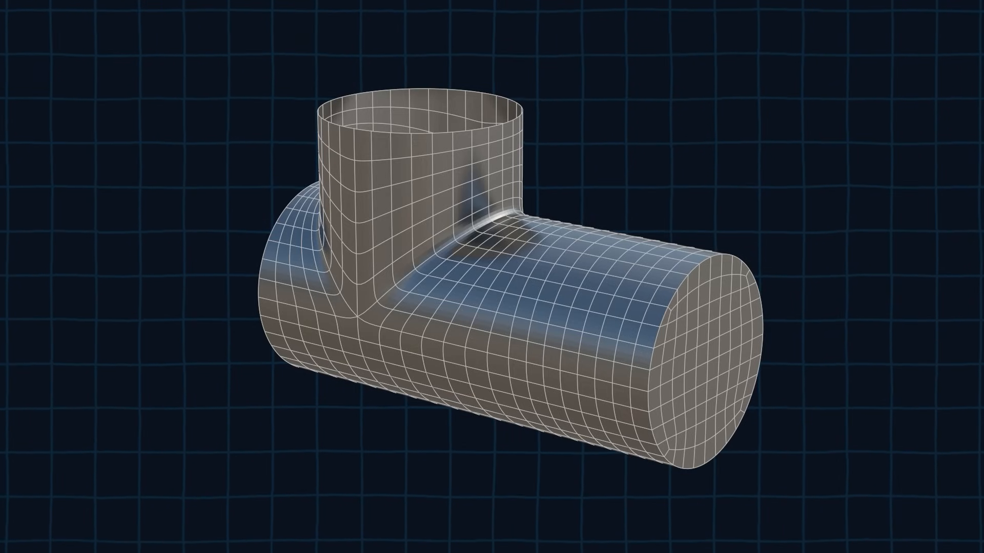
# Step: Begin looking up a subdivision modifier for the cutout pipe in Add Modifier
pyautogui.click(944, 190)
pyautogui.write('sub')
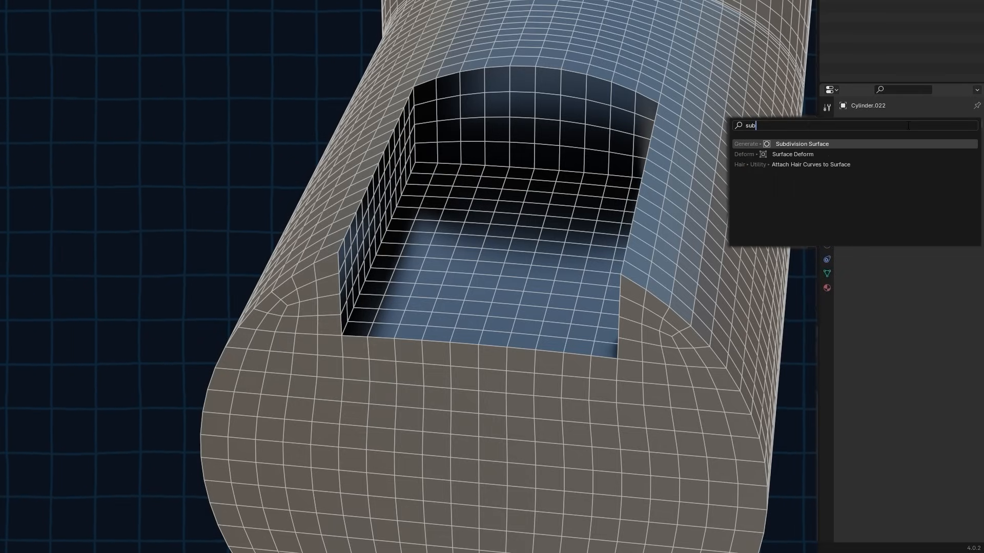
# Step: Add Subdivision Surface and give the rim bevel 2 segments with Shape 1.0
pyautogui.click(801, 144)
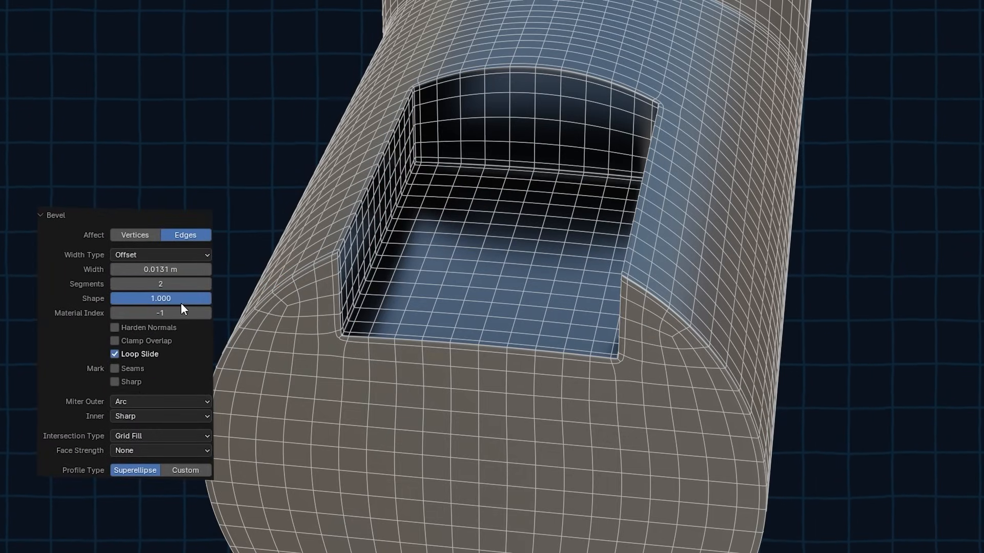
pyautogui.click(160, 401)
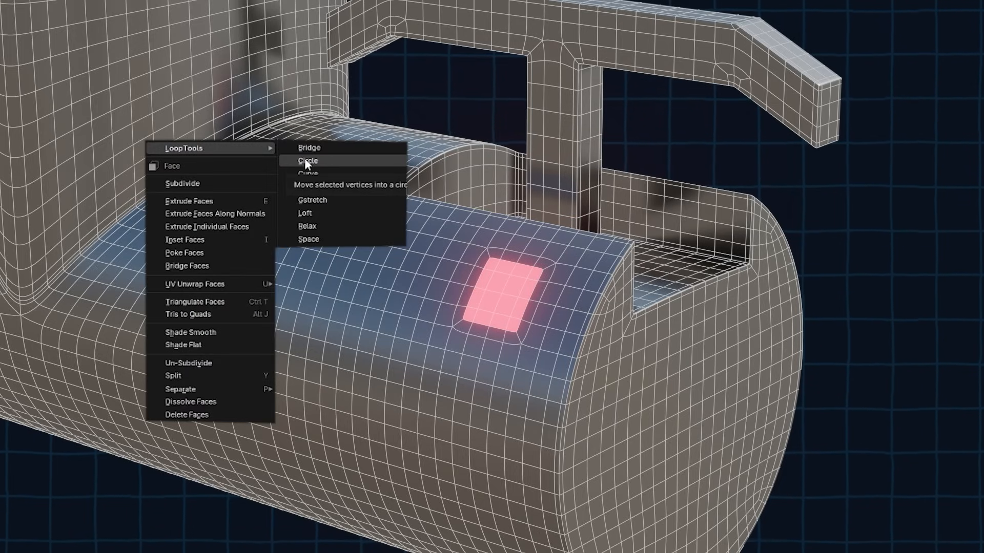
# Step: Round the top face patch with LoopTools Circle and adjust its Angle
pyautogui.click(307, 160)
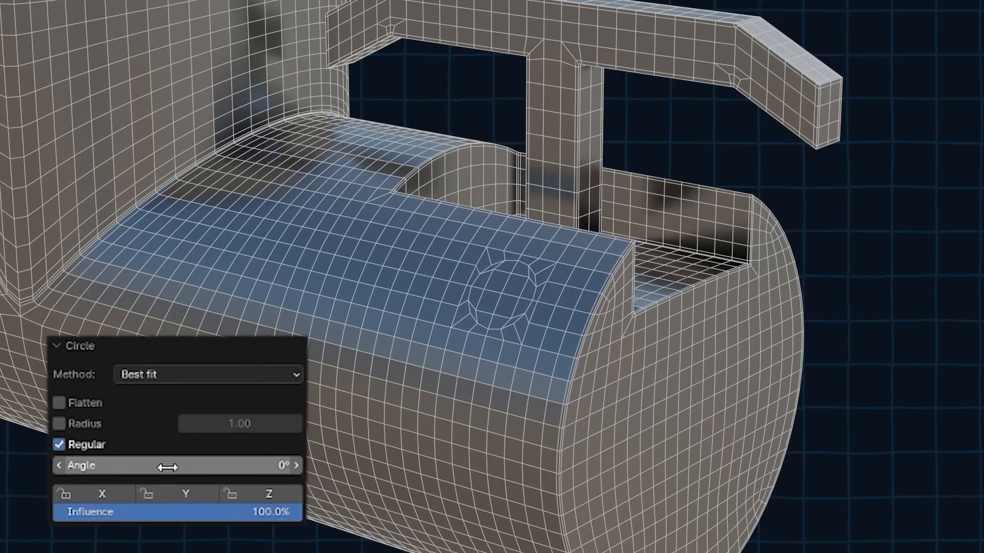
pyautogui.moveTo(188, 465); pyautogui.dragTo(166, 466)
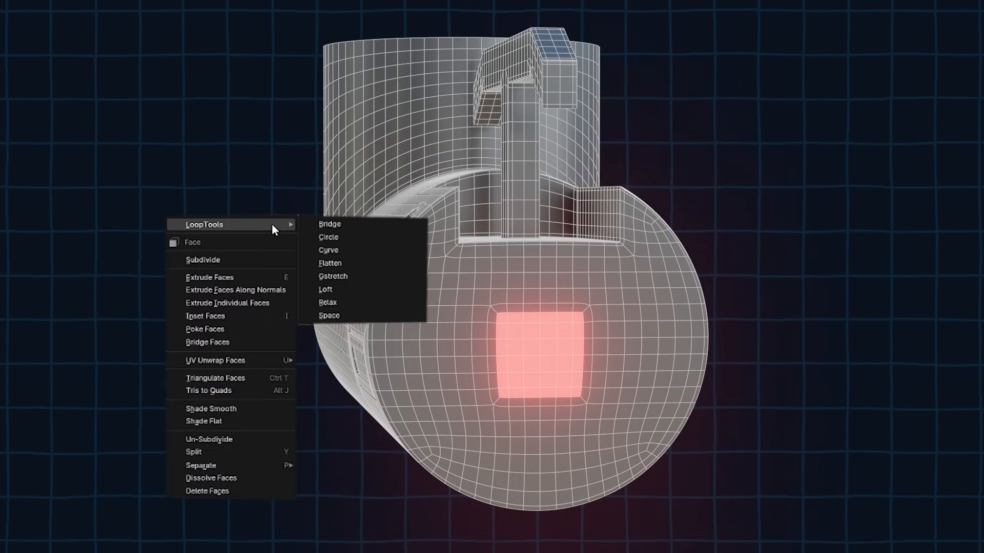
pyautogui.moveTo(328, 237)
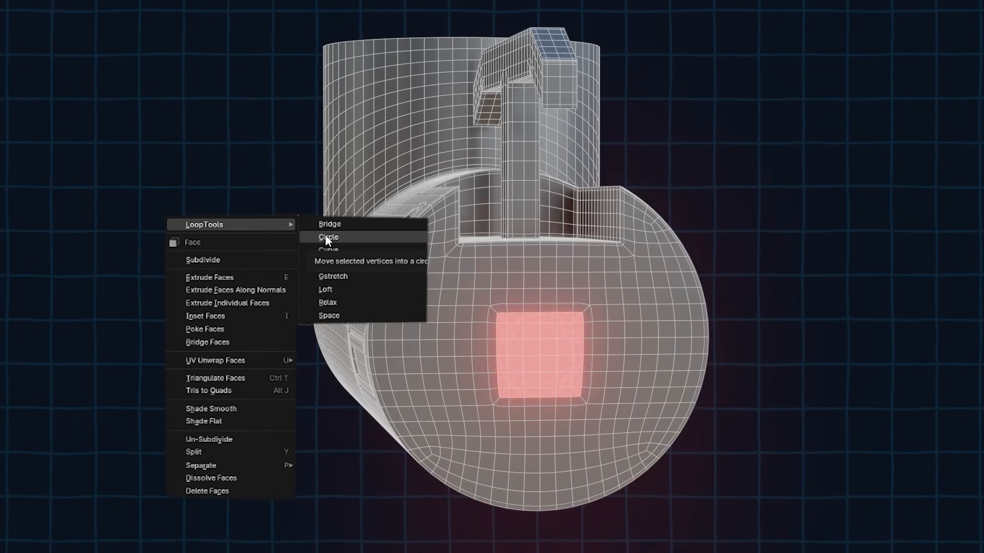
# Step: Reshape the end-cap patch into a circle with LoopTools Circle
pyautogui.click(327, 237)
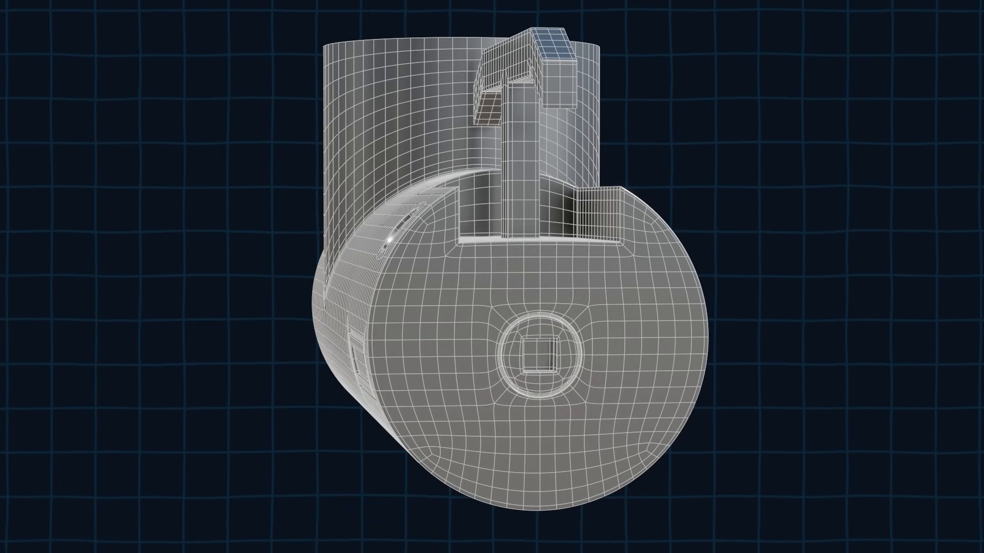
pyautogui.press('f3')
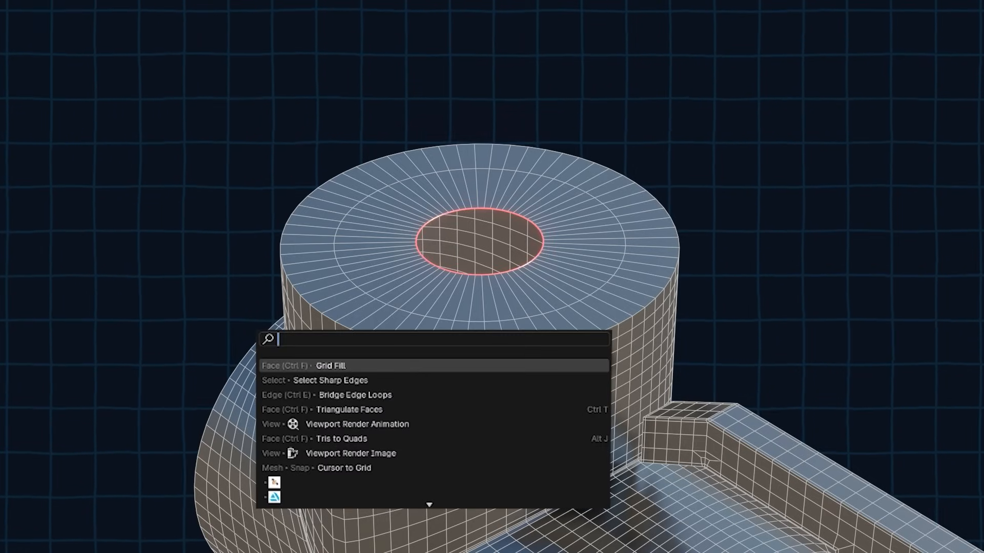
# Step: Close the boss's circular hole with a Grid Fill, keeping Span 16
pyautogui.write('grid')
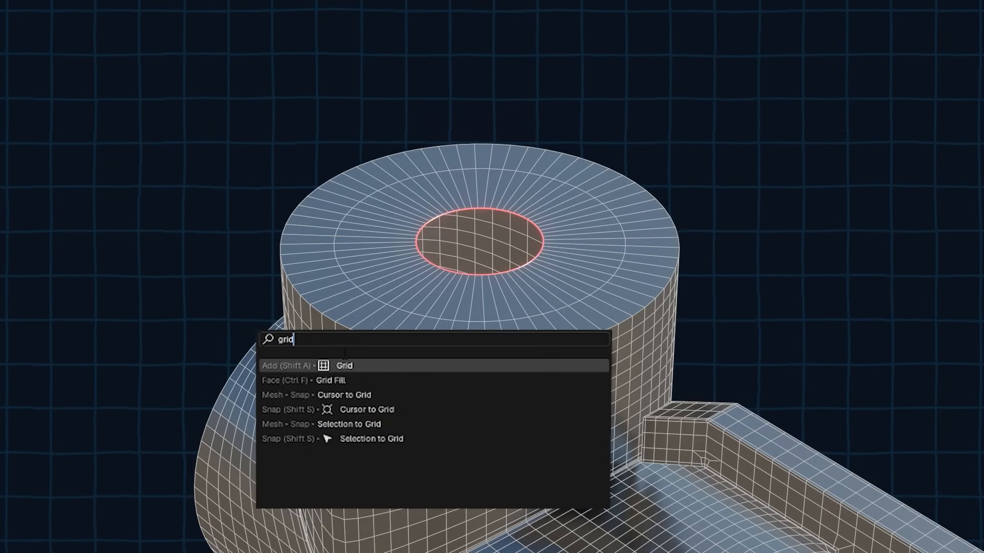
pyautogui.click(331, 380)
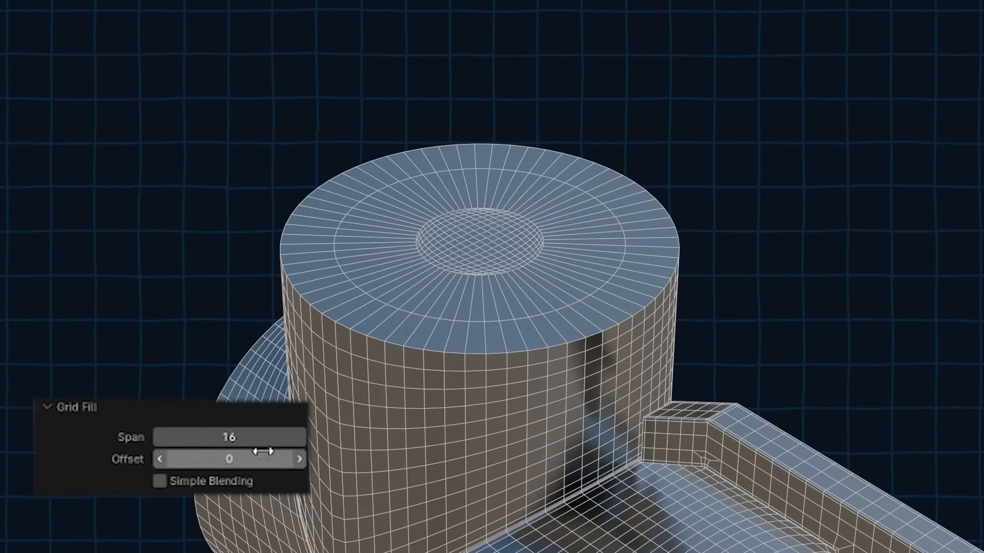